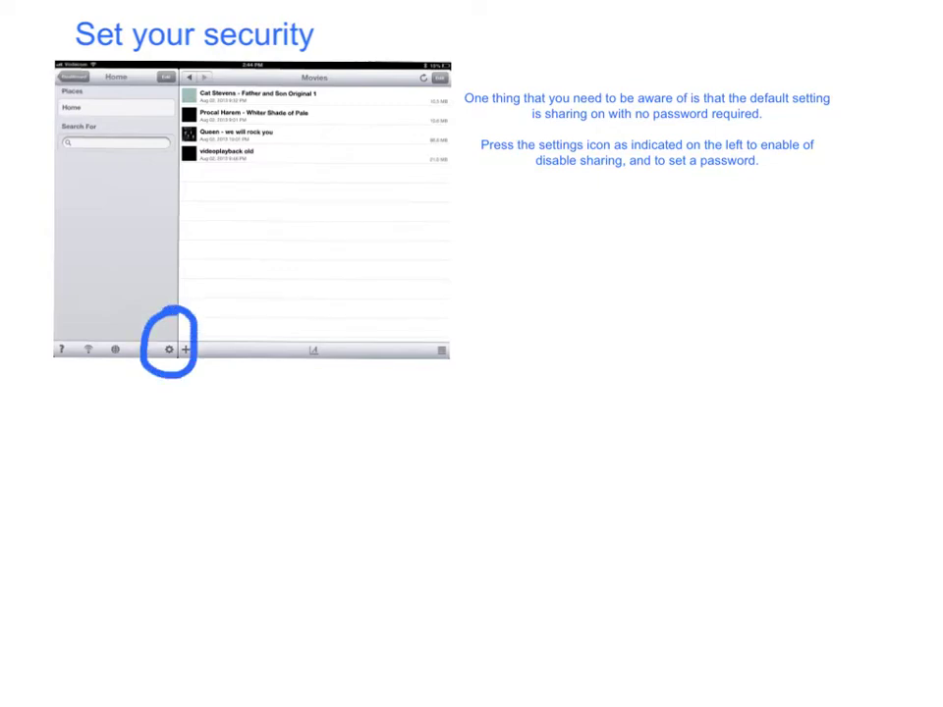
Reveal the Settings screenshot with the Sharing option circled below the iPad home screen
click(167, 350)
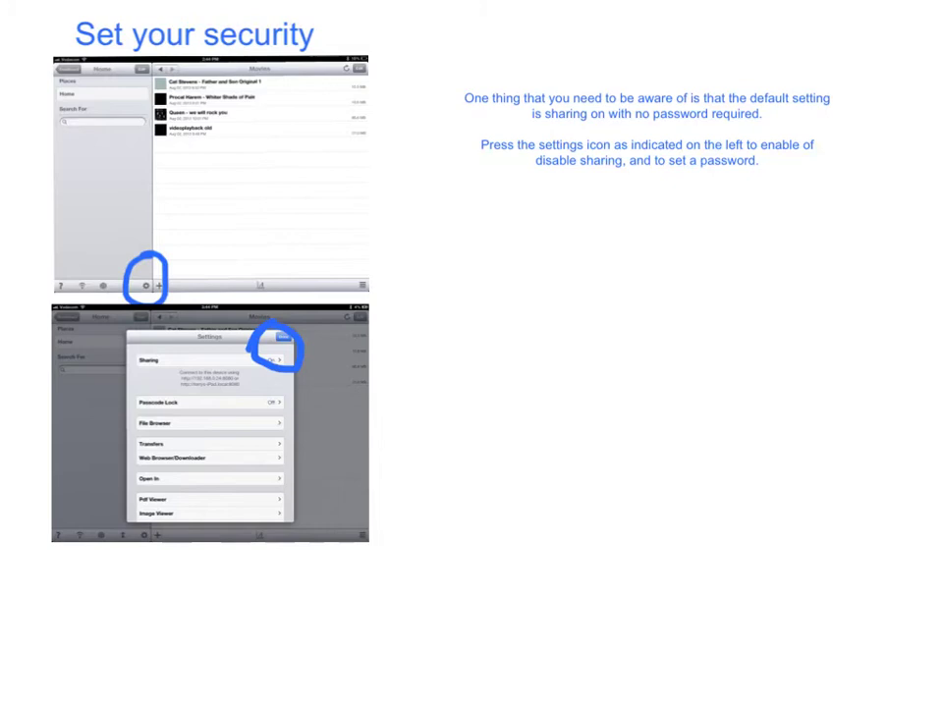
click(276, 400)
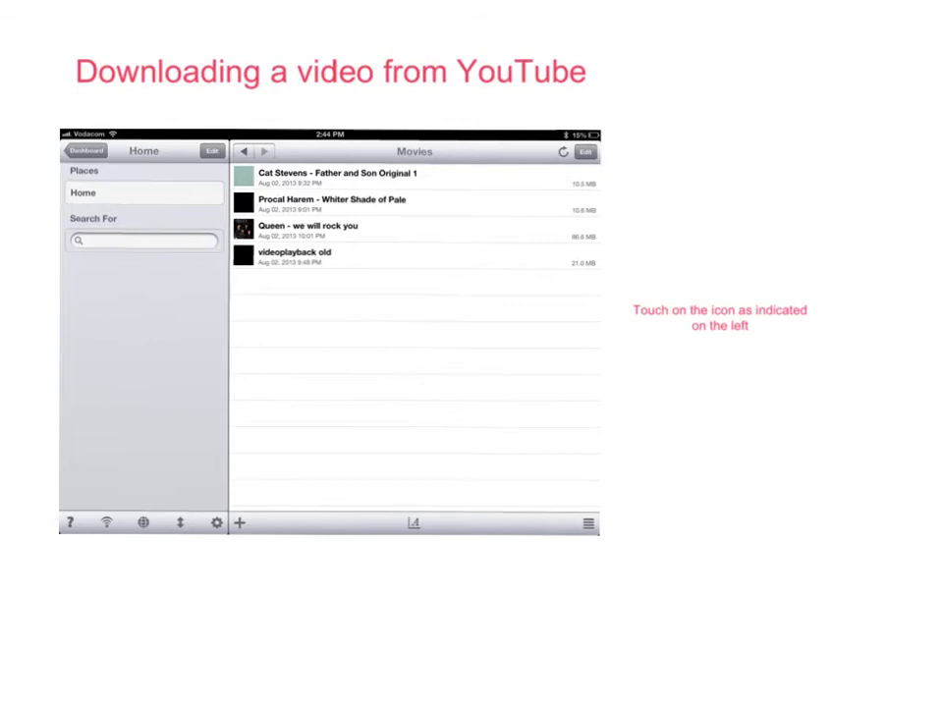
Advance to the 'Downloading a video from YouTube' slide
click(143, 521)
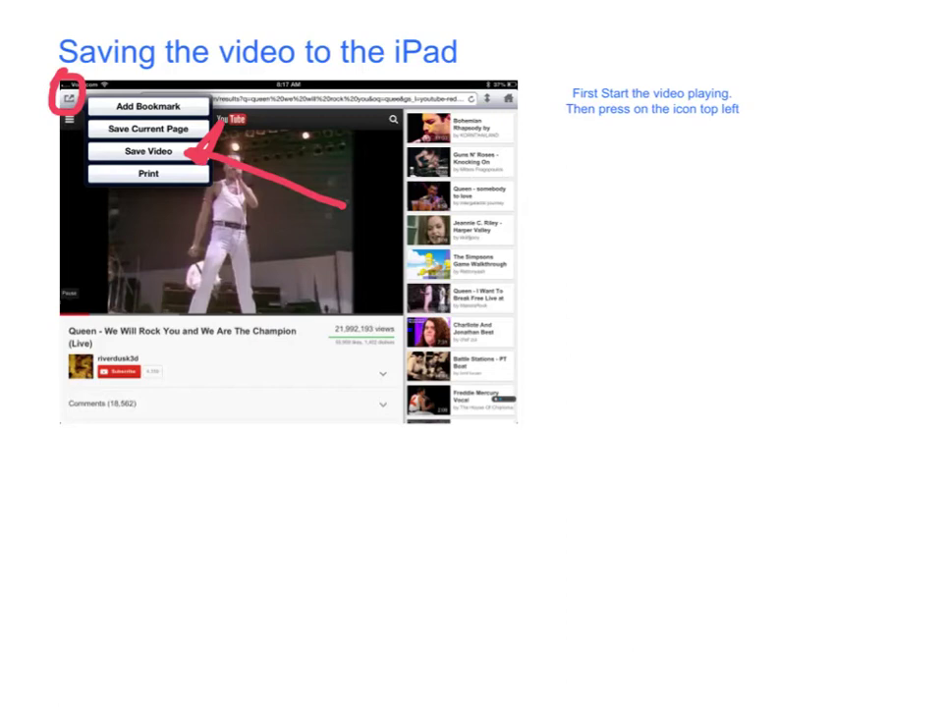
Advance to the 'Saving the video to the iPad' slide with the Save Video menu
click(148, 151)
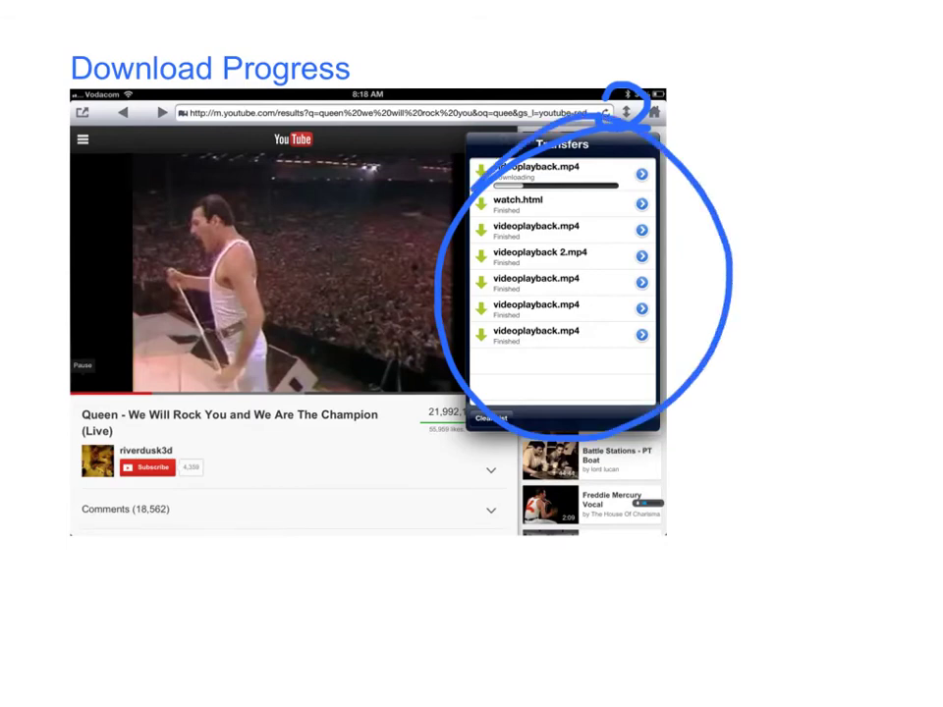
Draw a line striking through the watch.html entry in the transfers list
drag(500, 203, 618, 203)
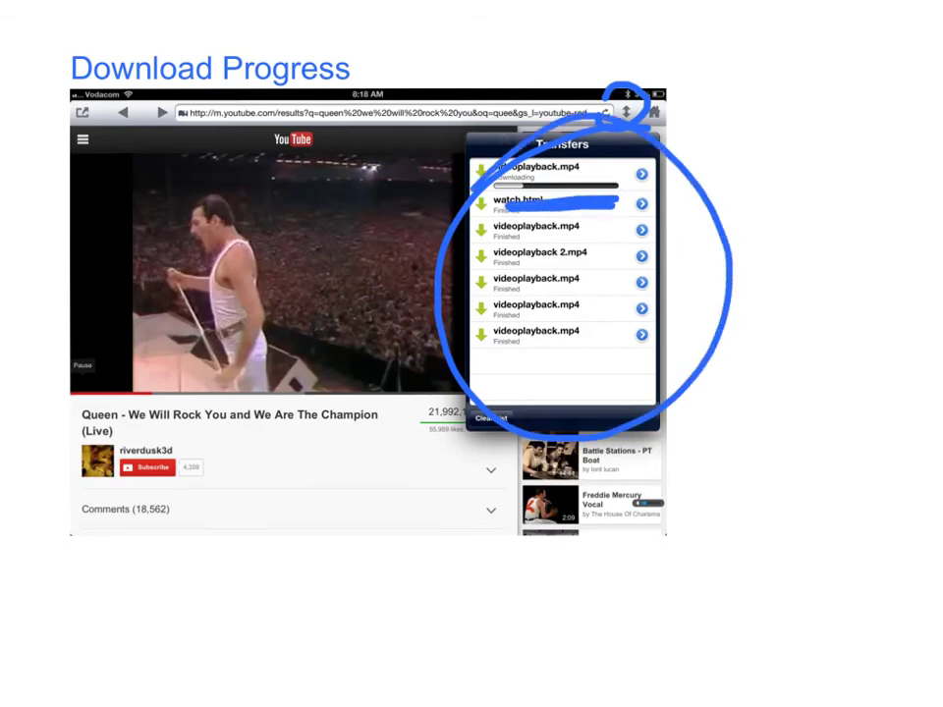